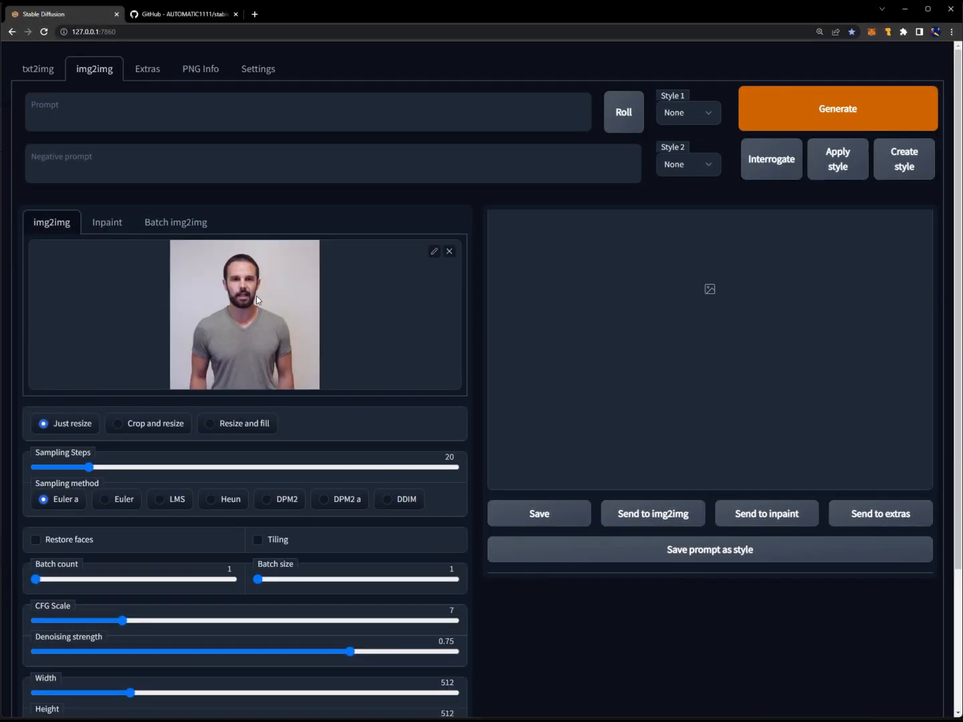
- Enter the img2img prompt 'comic book character' for the man's photo
type("comic")
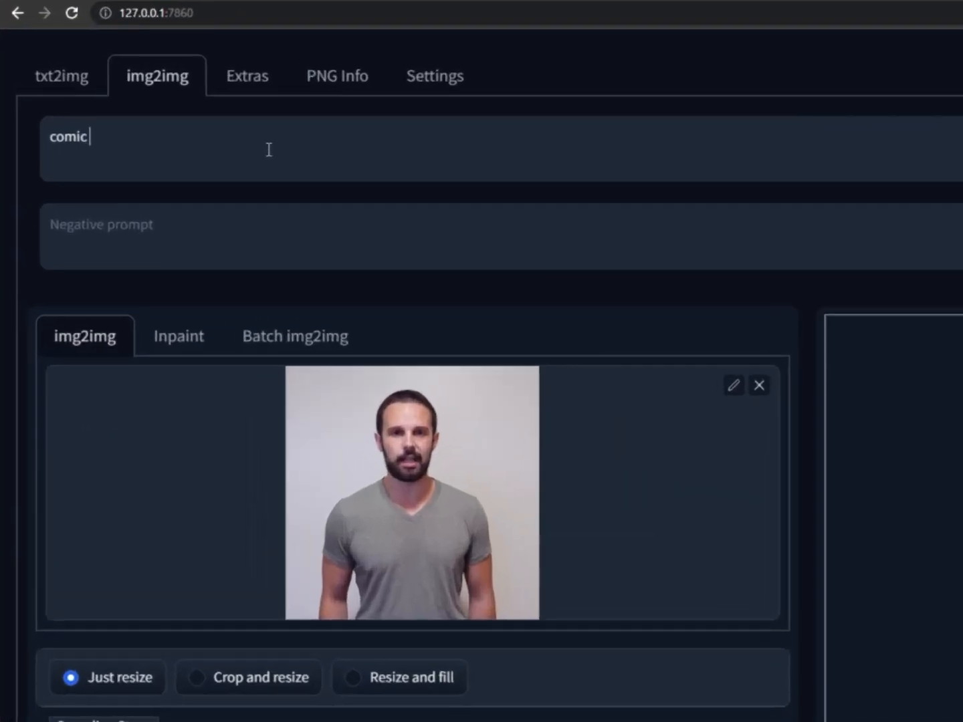
type("book character")
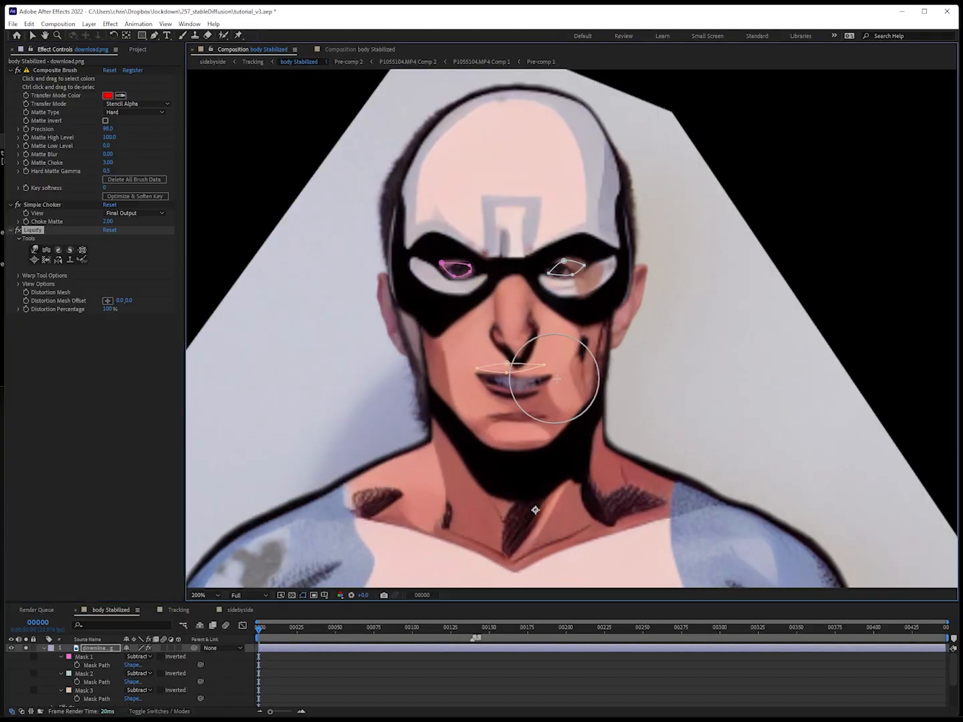
- Warp the character's nose and mouth area with the Liquify tool to reshape them
left_click_drag(551, 377, 599, 294)
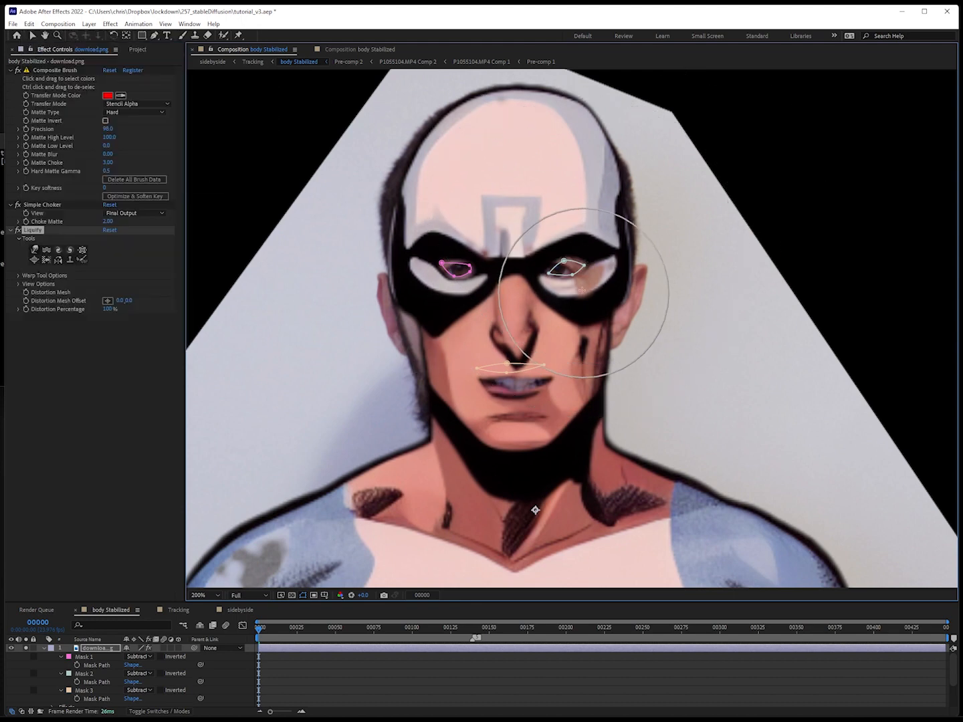